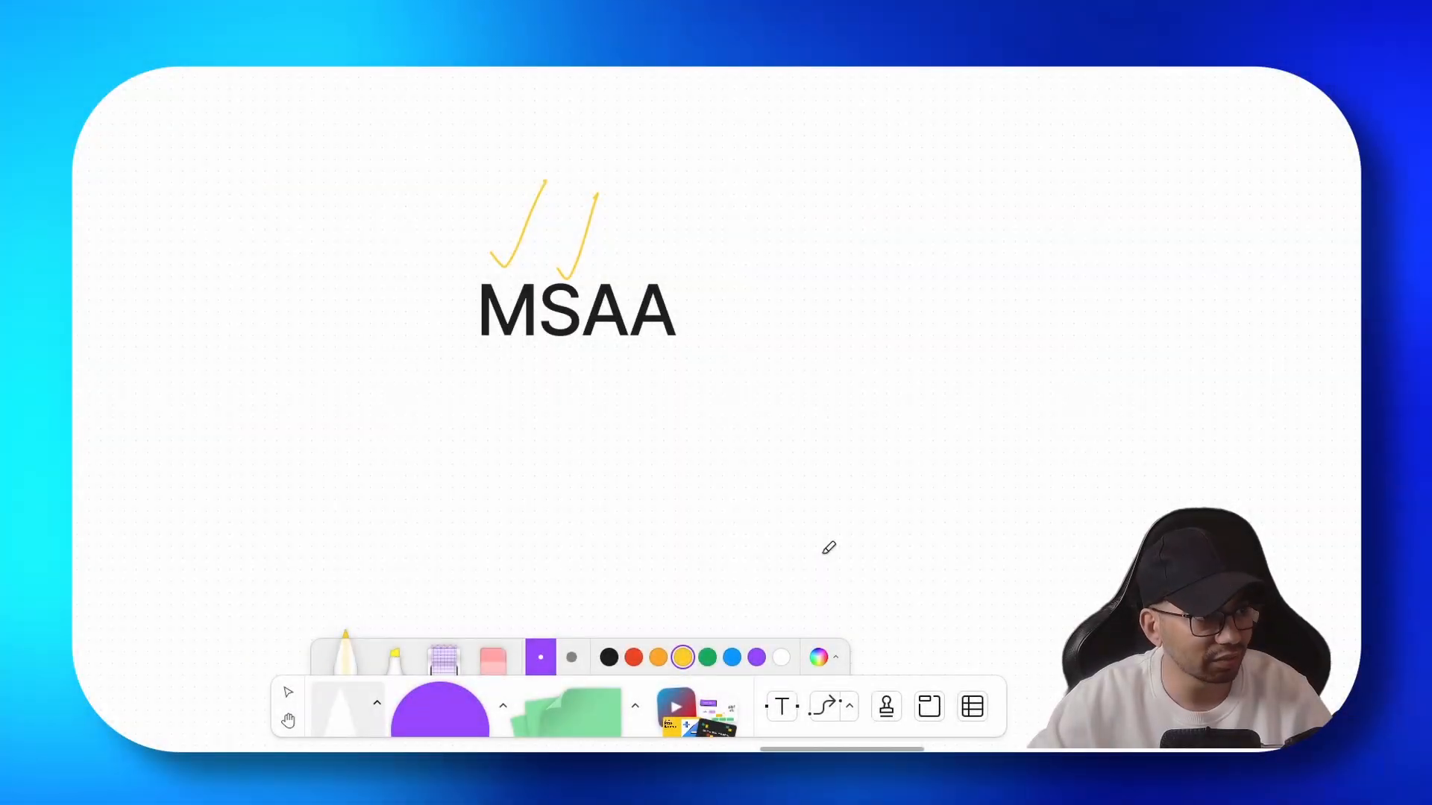
Draw a yellow check mark above the MSAA heading.
left_click_drag(676, 264, 836, 118)
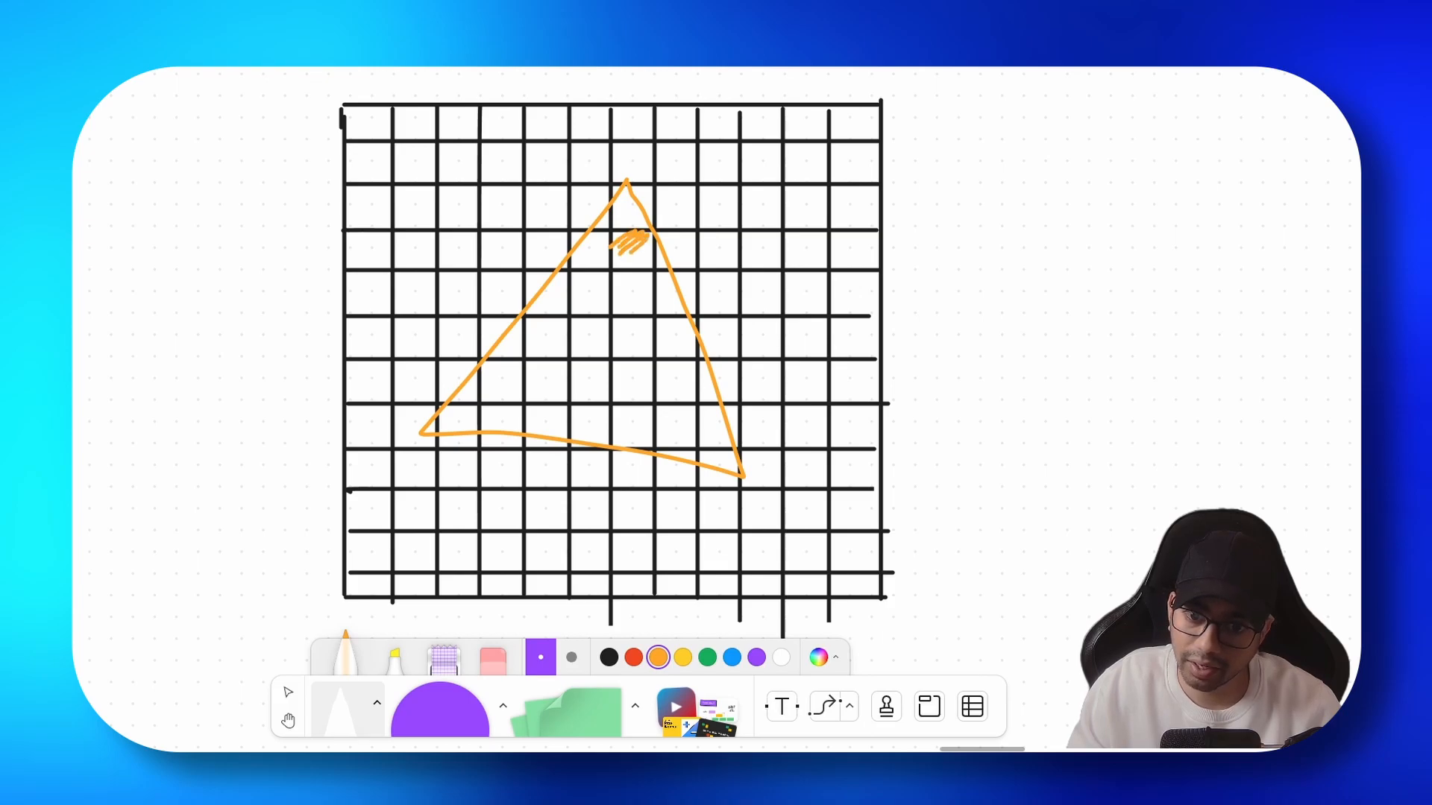
Scribble orange shading into cells at the triangle's tip and inside it.
left_click_drag(602, 247, 648, 247)
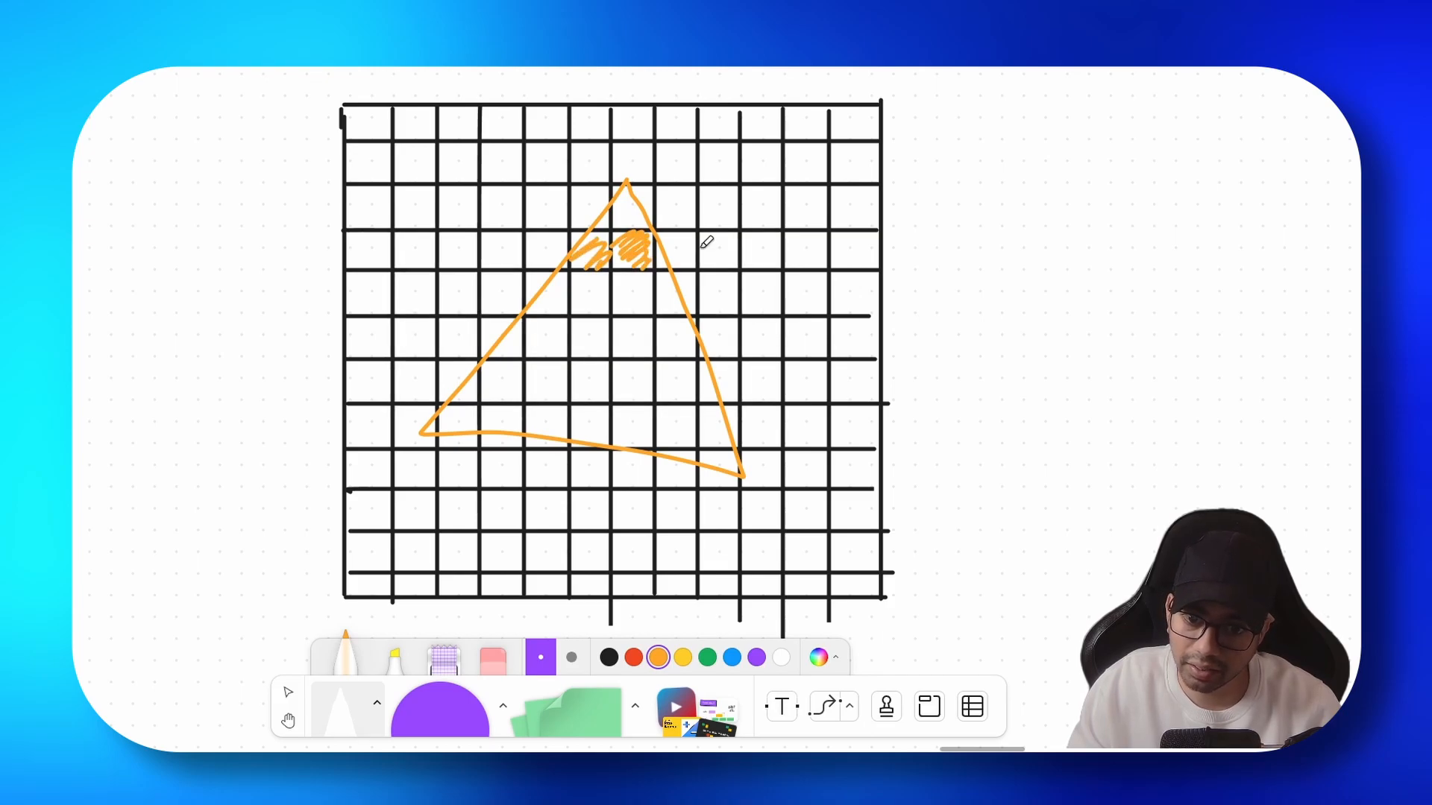
left_click_drag(621, 256, 621, 301)
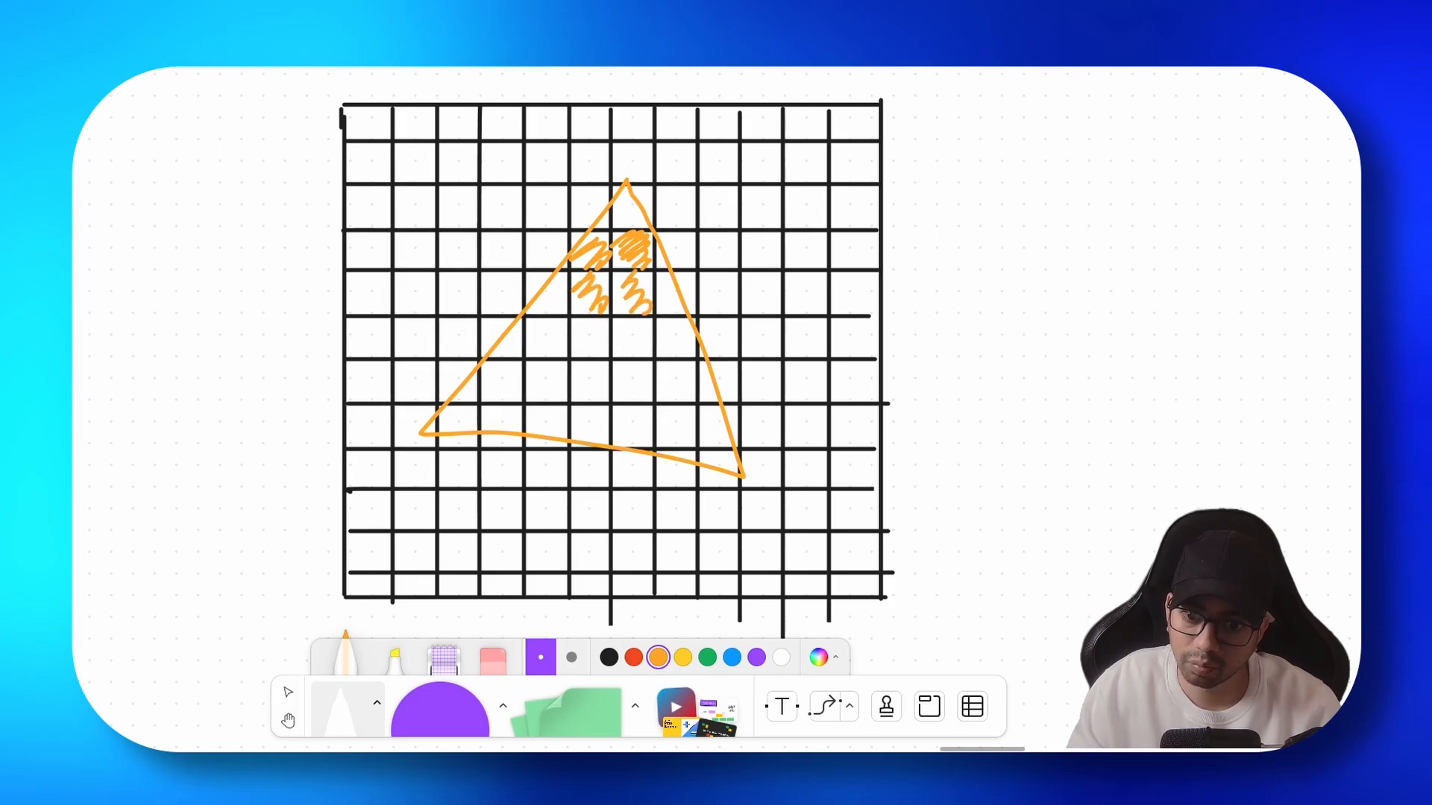
left_click_drag(512, 347, 639, 420)
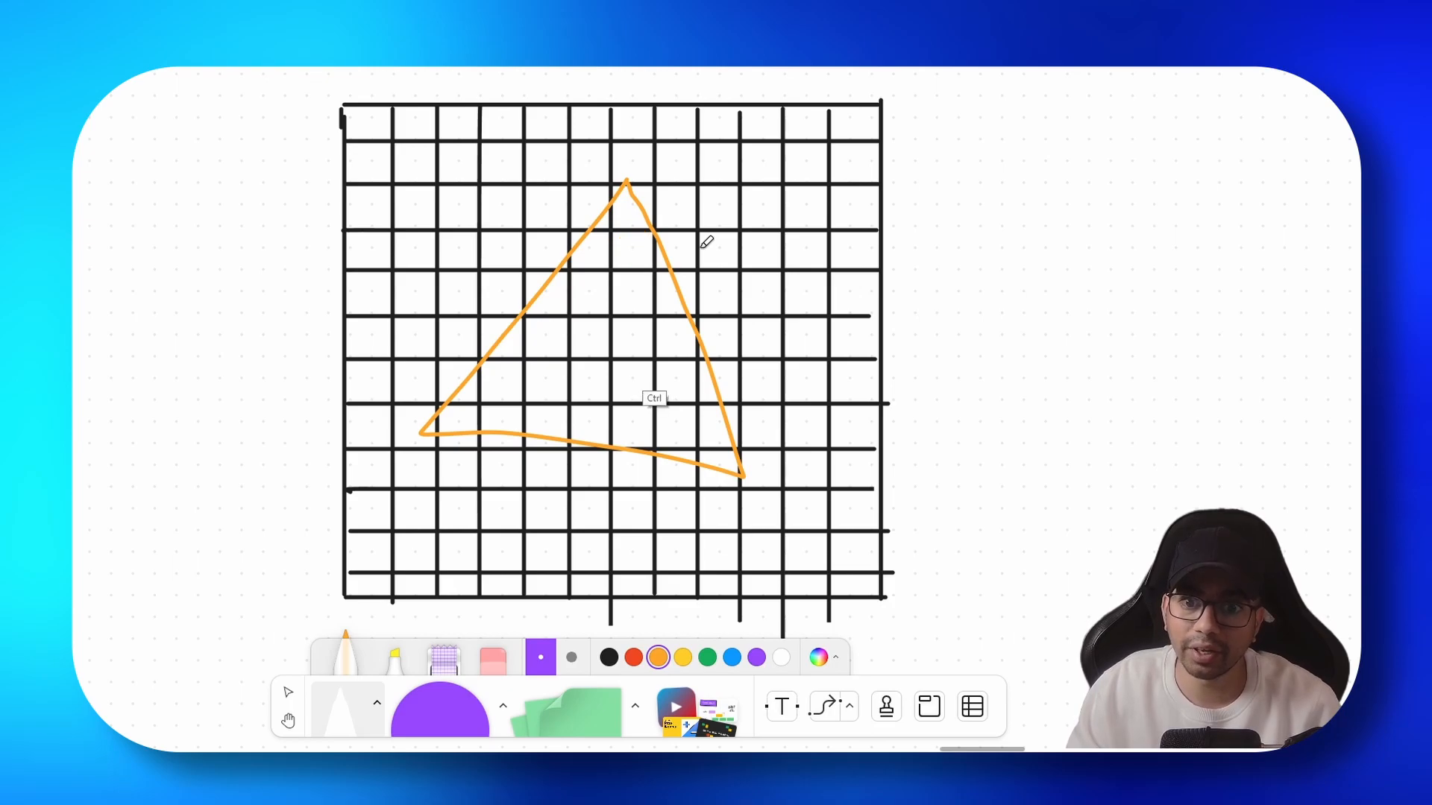
Draw three orange sample-point circles in cells down the triangle's centre.
left_click_drag(630, 260, 640, 247)
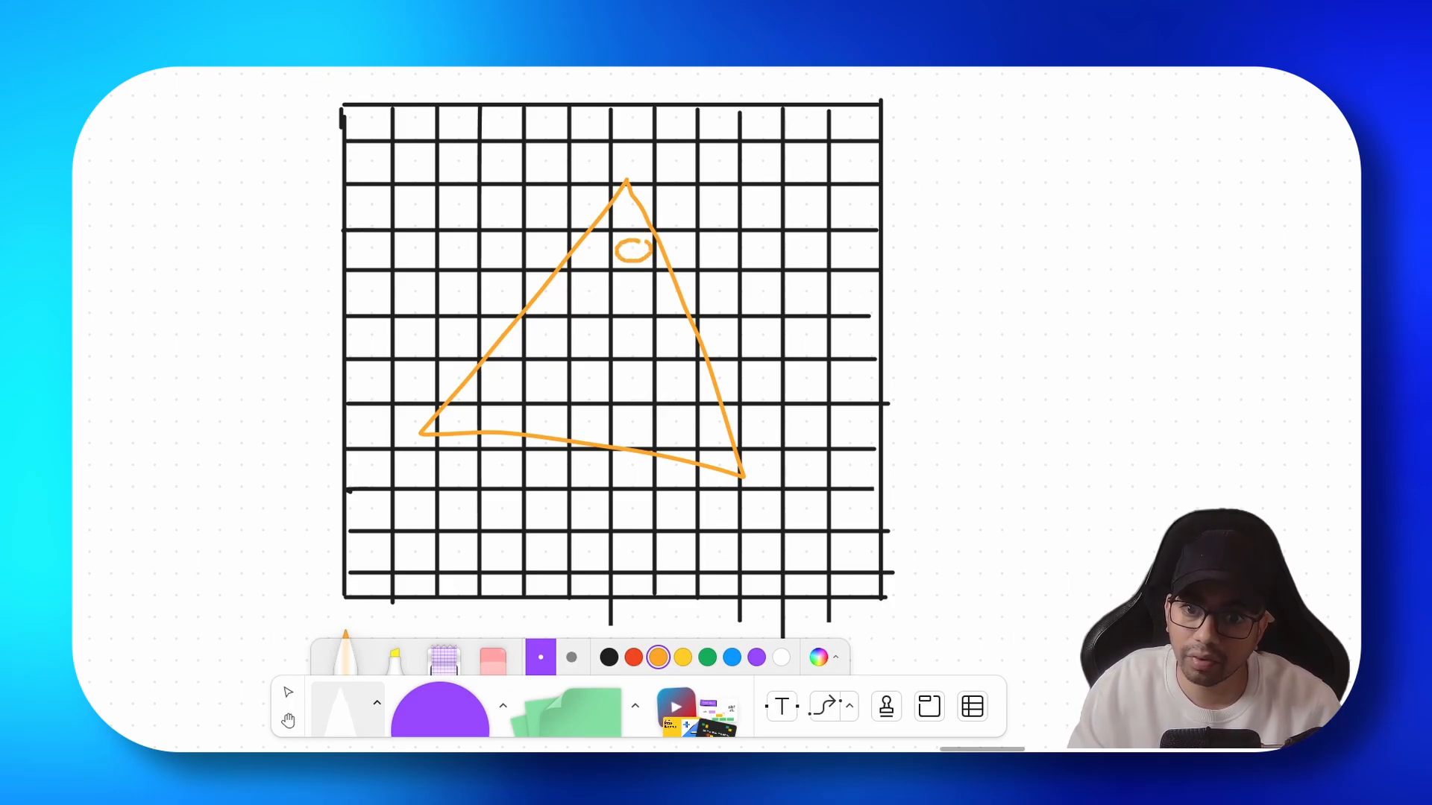
left_click_drag(630, 283, 630, 329)
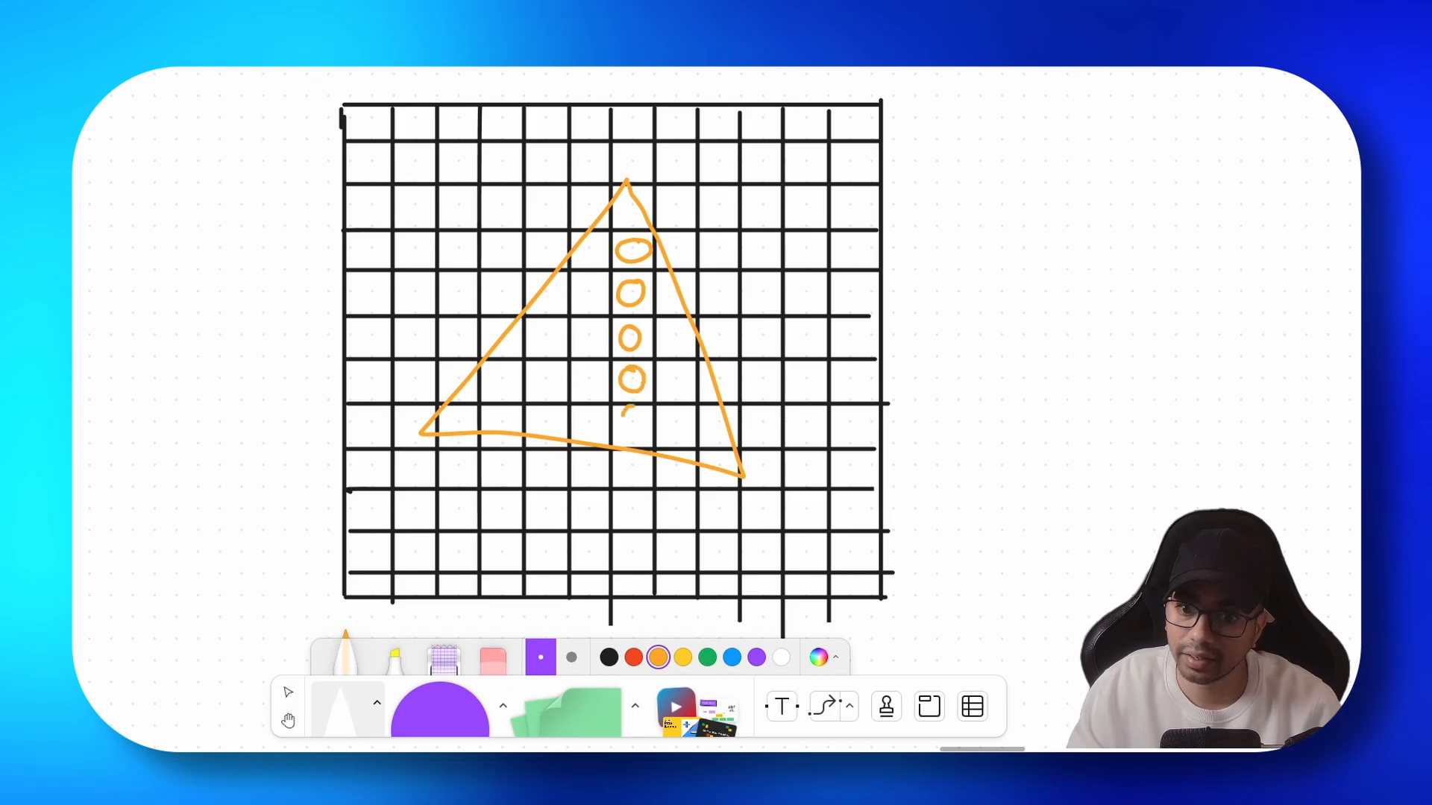
left_click_drag(625, 415, 635, 429)
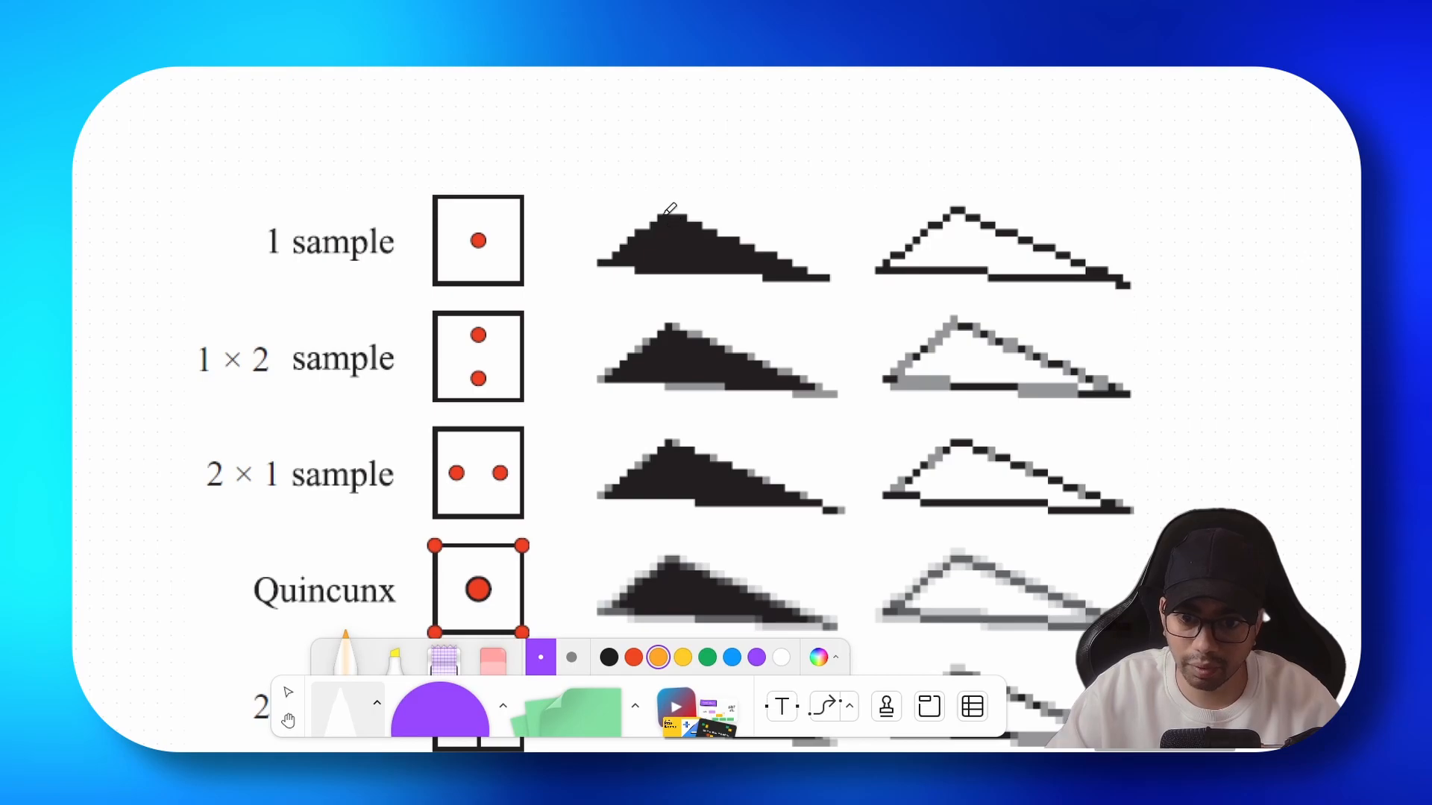
mouse_move(506, 287)
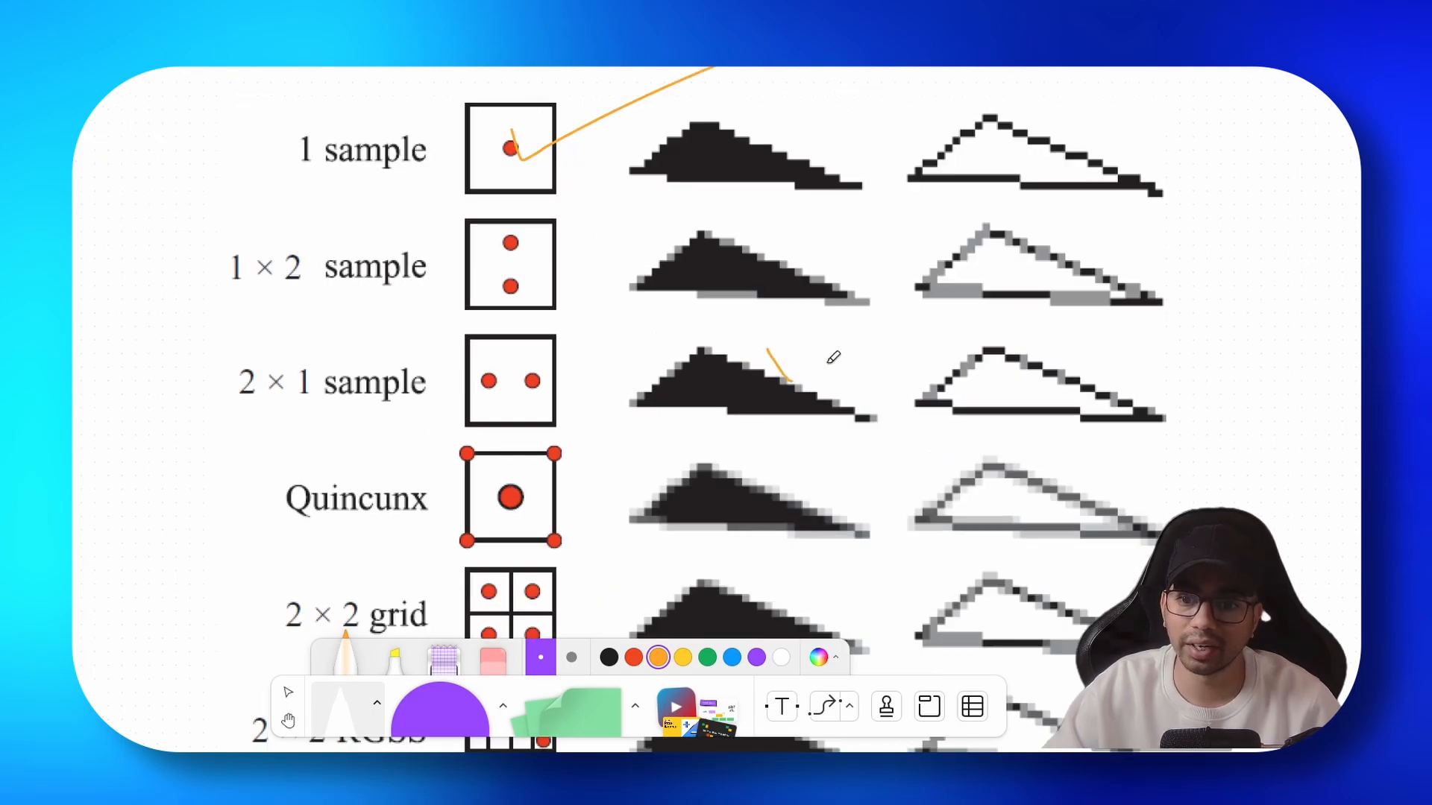
Scroll down the sampling-pattern chart to reveal rows through the 8×8 grid.
scroll("down", 3)
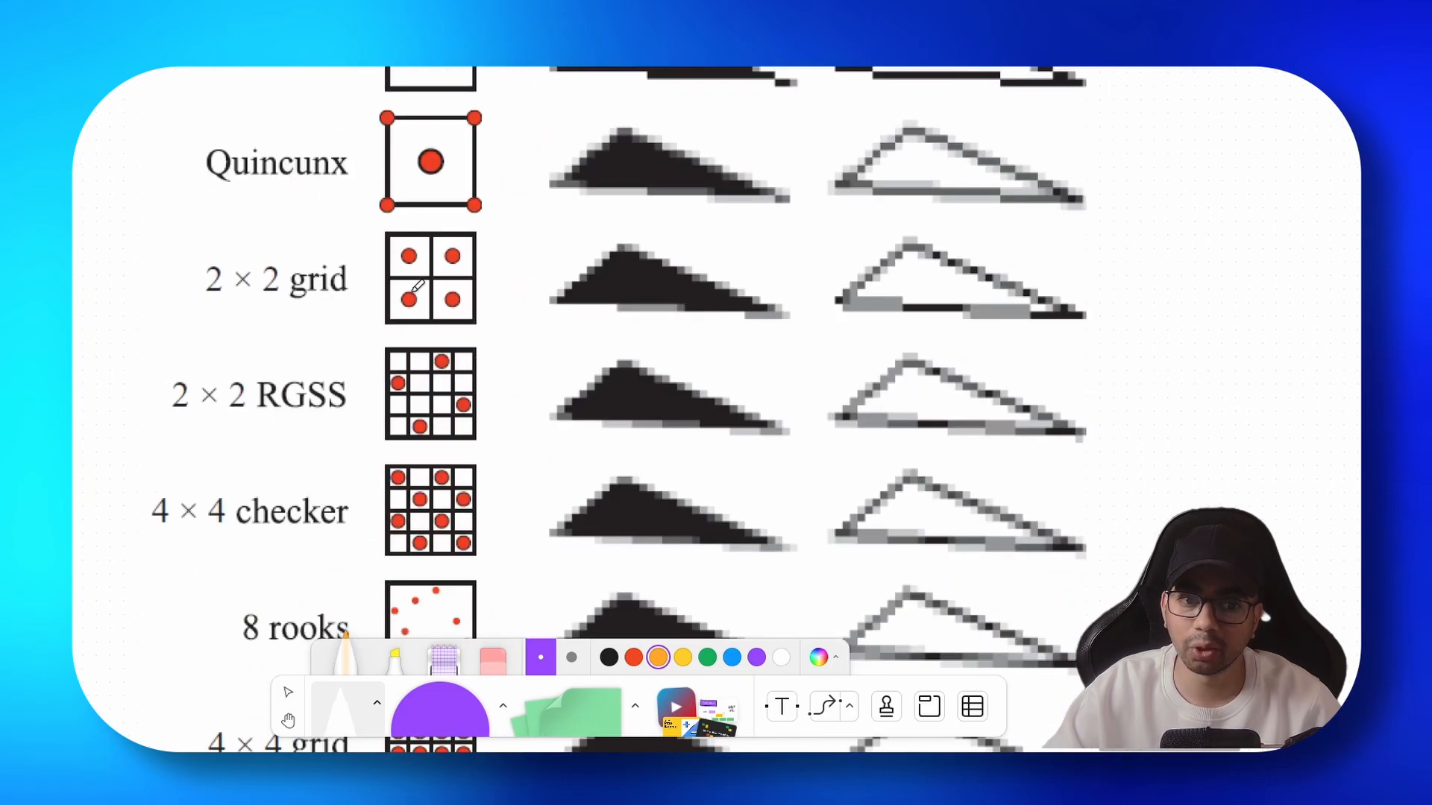
mouse_move(646, 397)
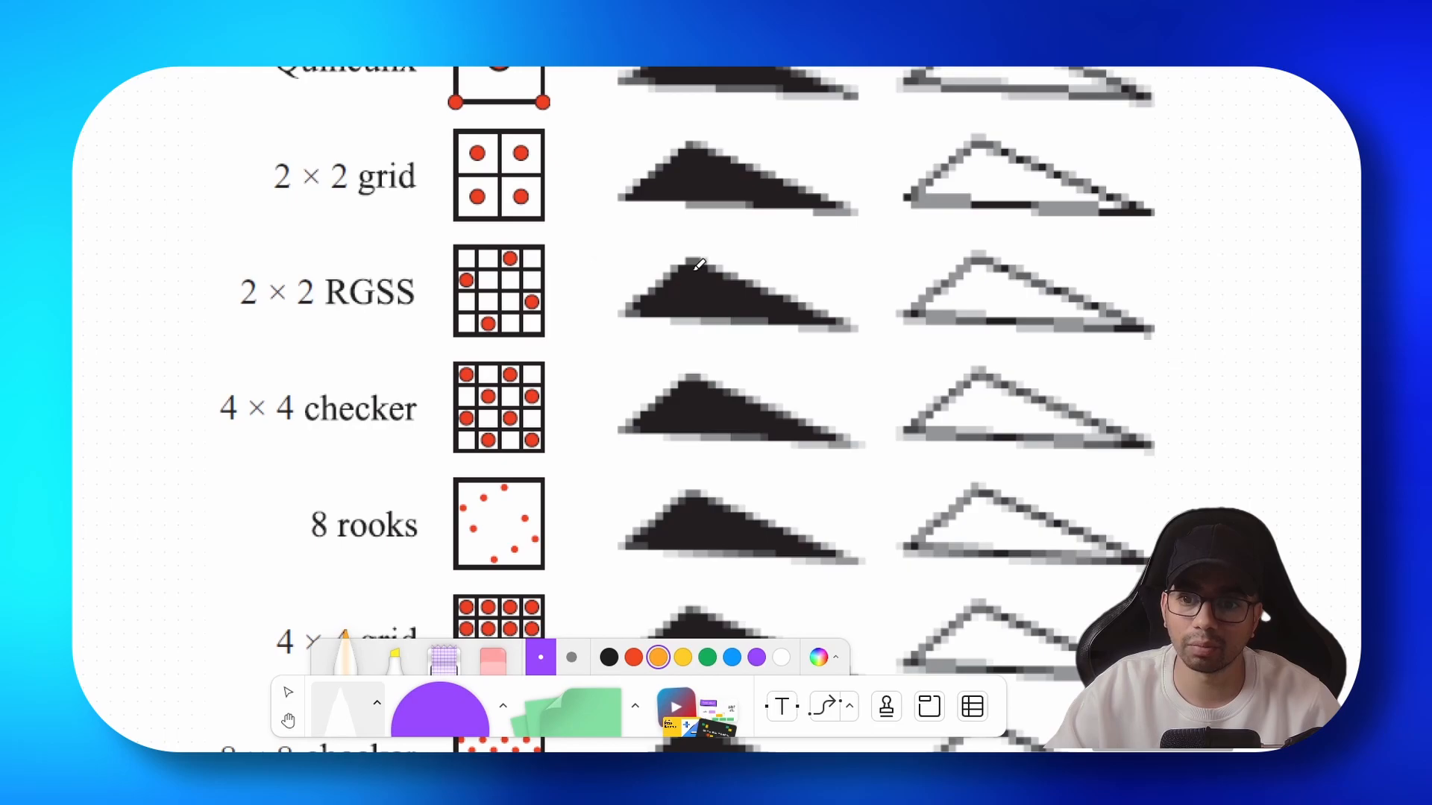
scroll("down", 3)
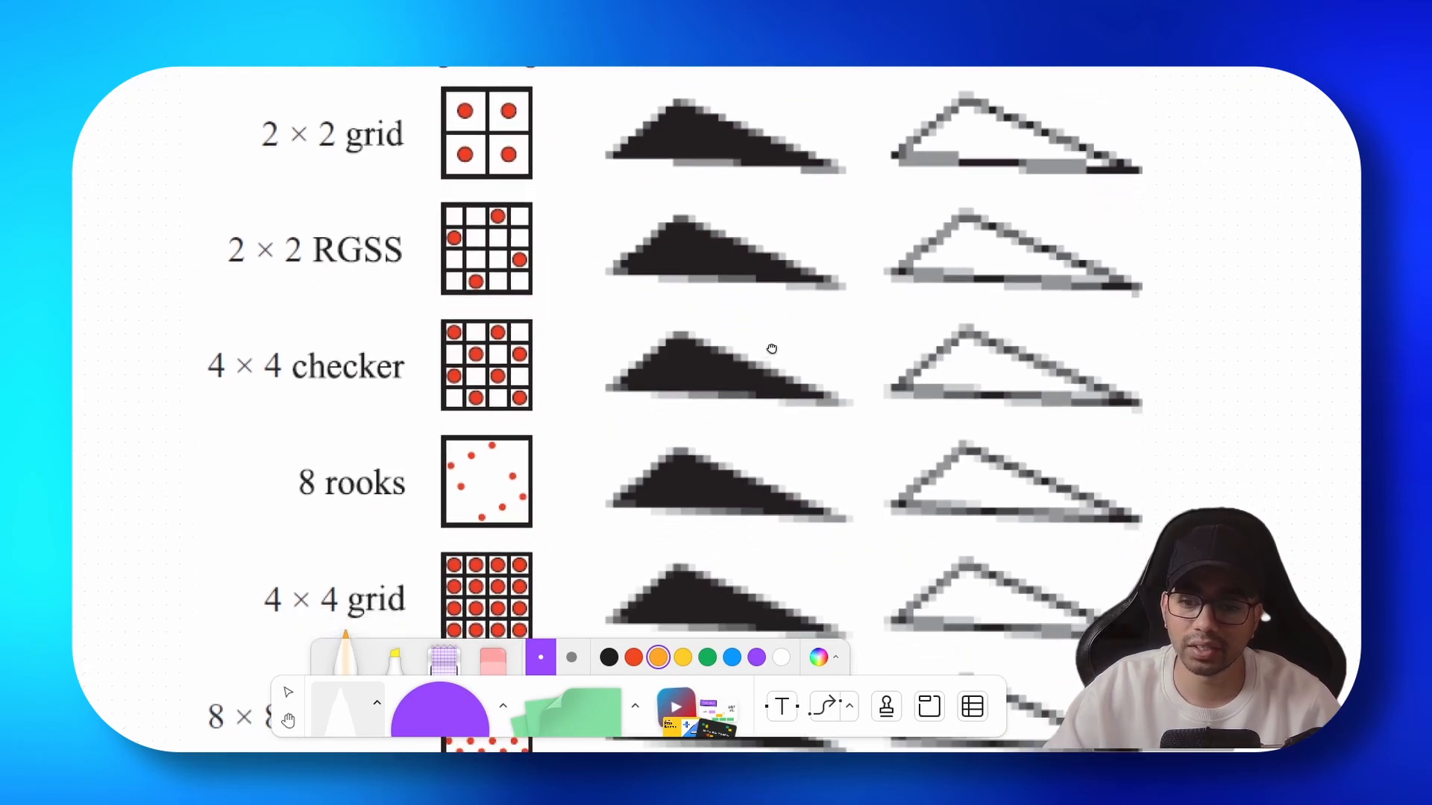
scroll("down", 3)
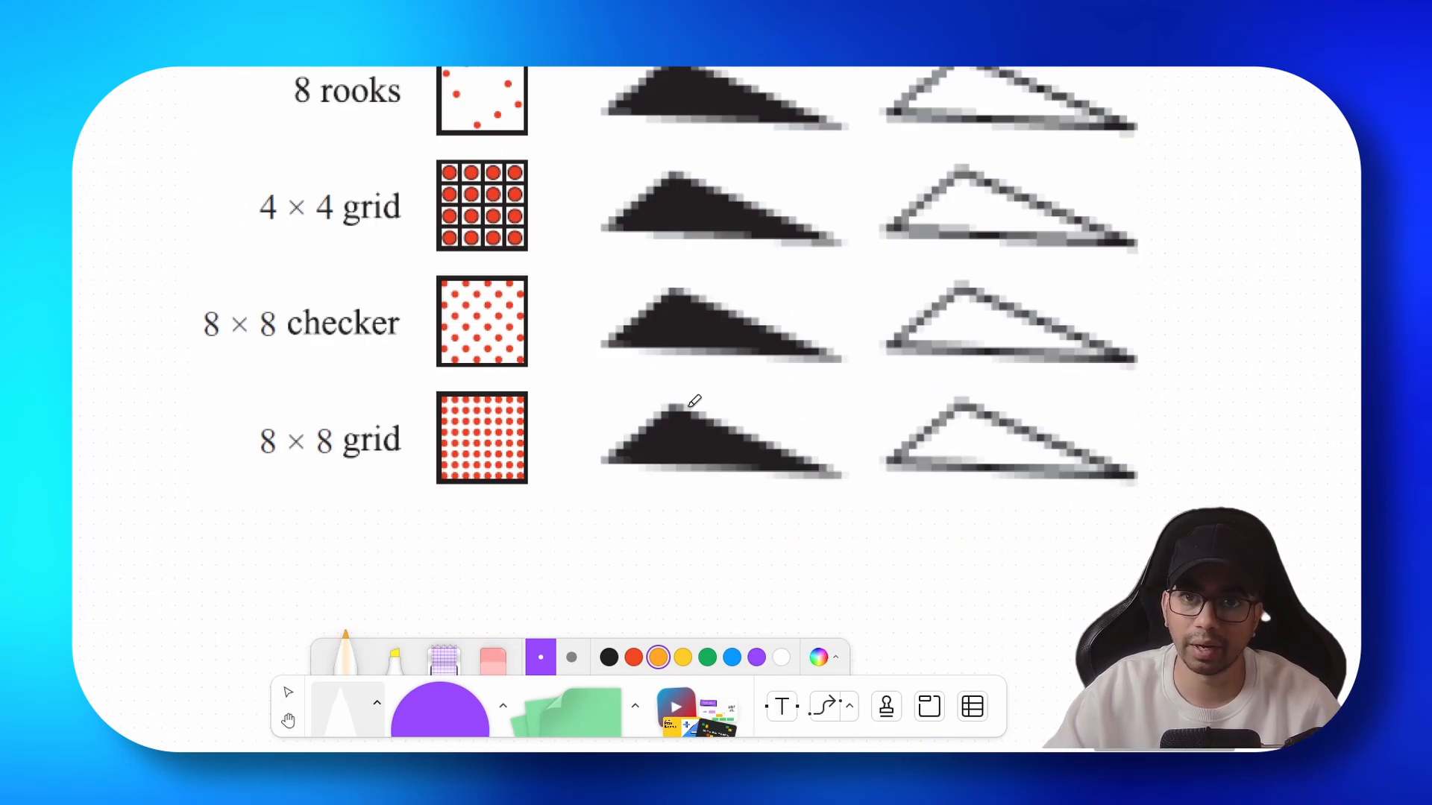